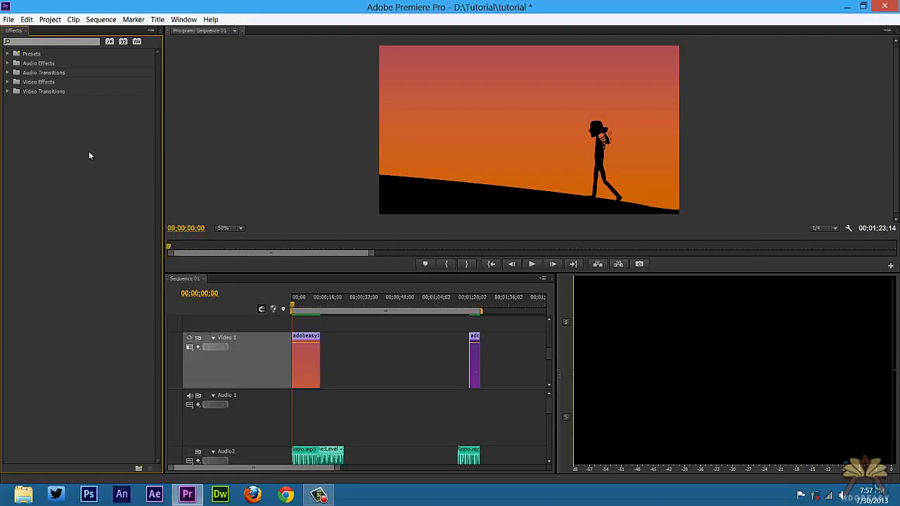
mouse_move(49, 171)
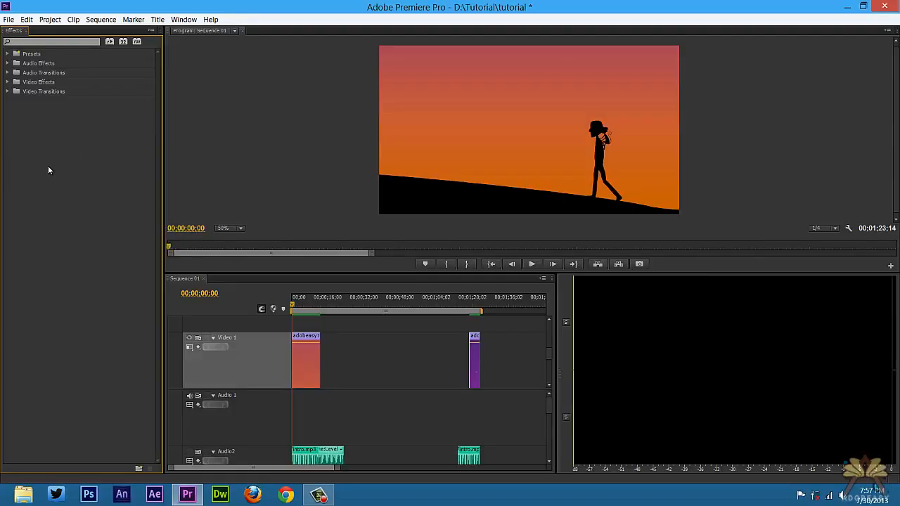
mouse_move(12, 107)
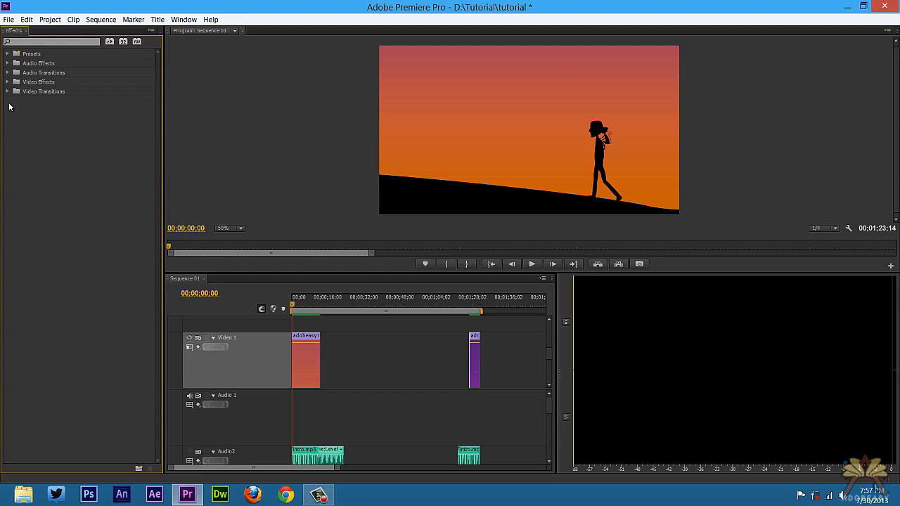
- Expand Video Transitions and its Slide folder in the Effects panel
left_click(7, 91)
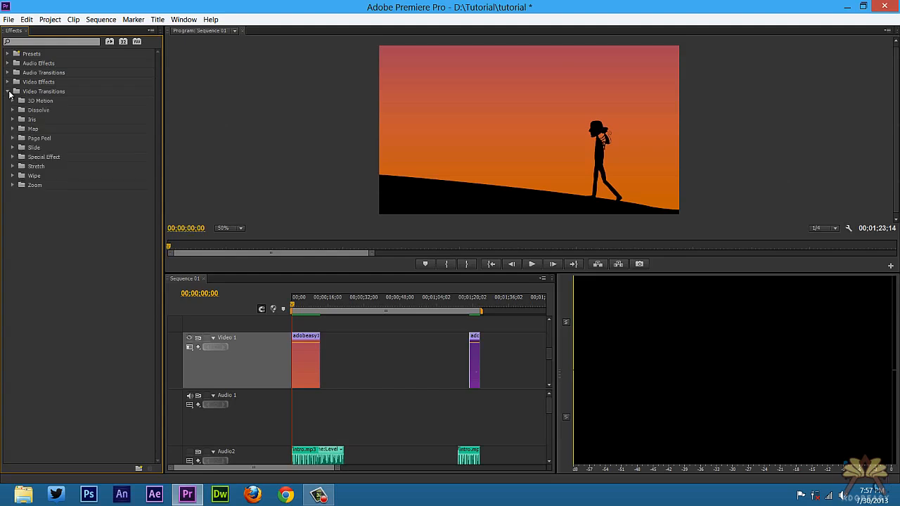
left_click(13, 147)
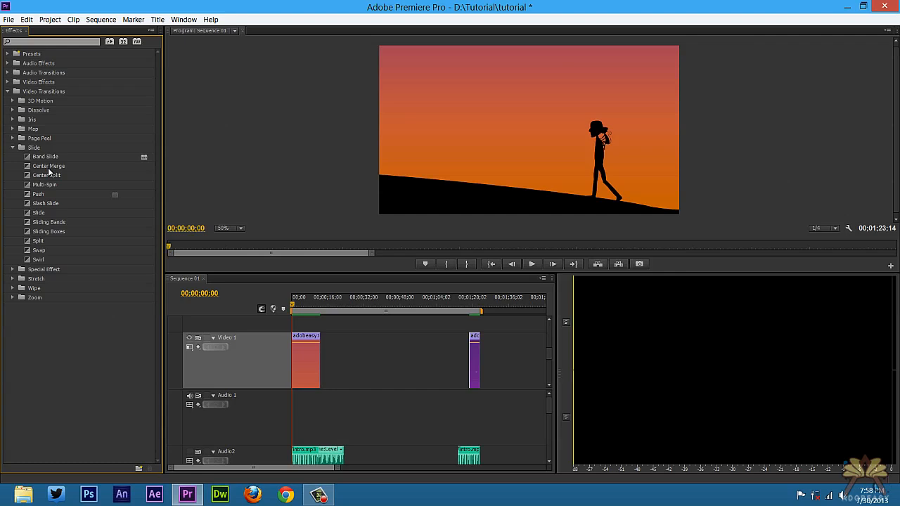
mouse_move(48, 158)
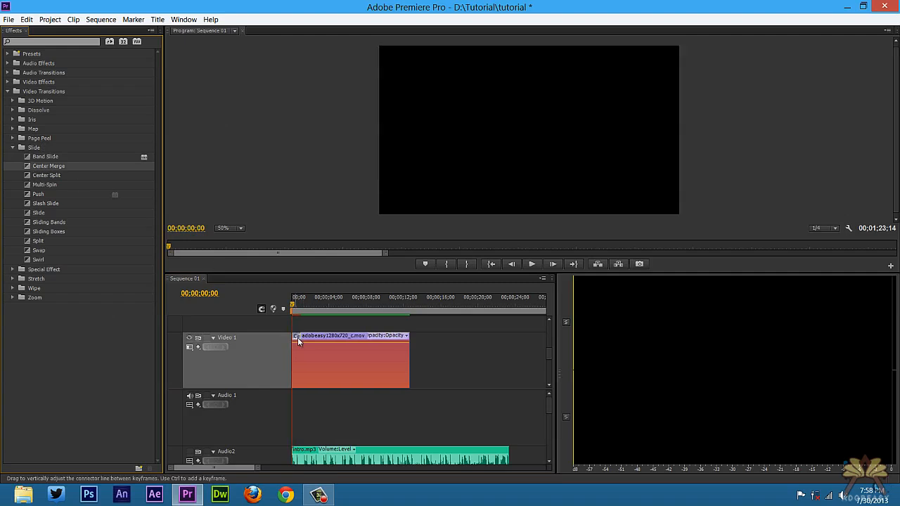
- Apply a Slide transition such as Slash Slide to the clip's start and preview it
left_click_drag(293, 310, 303, 310)
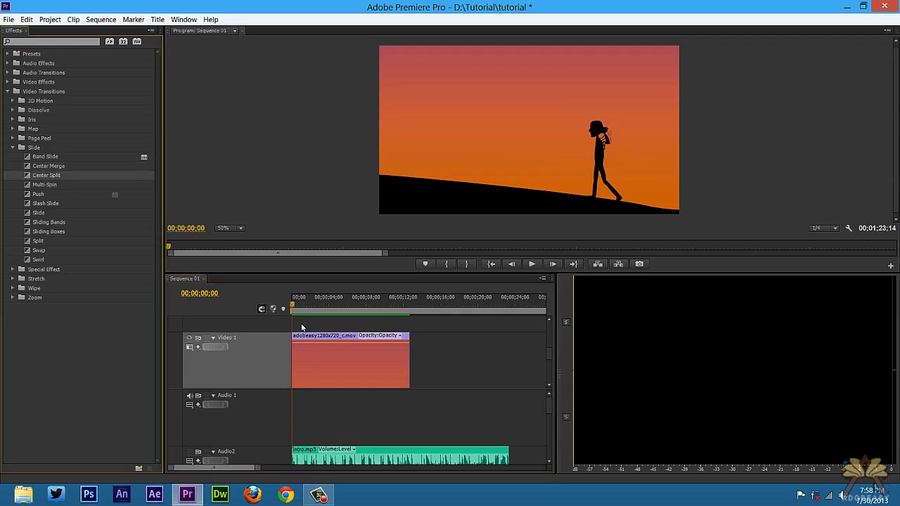
left_click(531, 265)
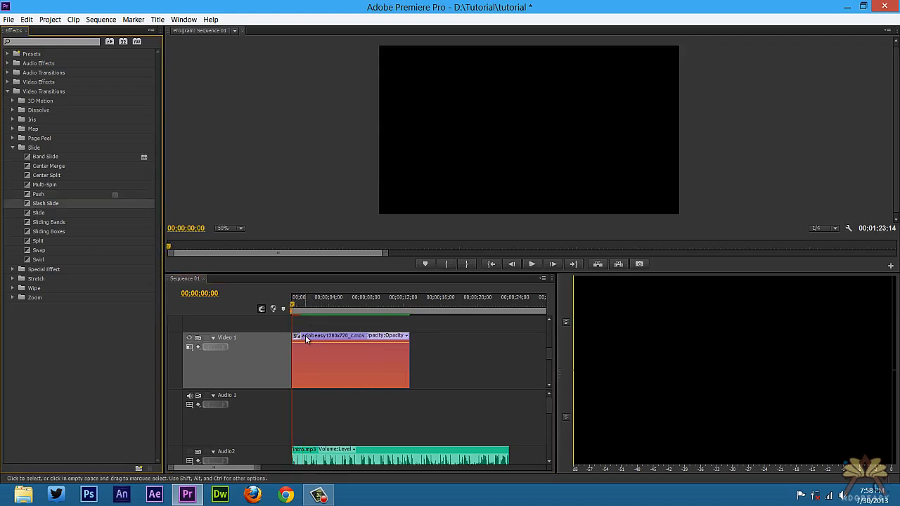
- Apply Sliding Bands, Sliding Boxes, Swap and Swirl in turn to the clip's start, previewing each
left_click(303, 308)
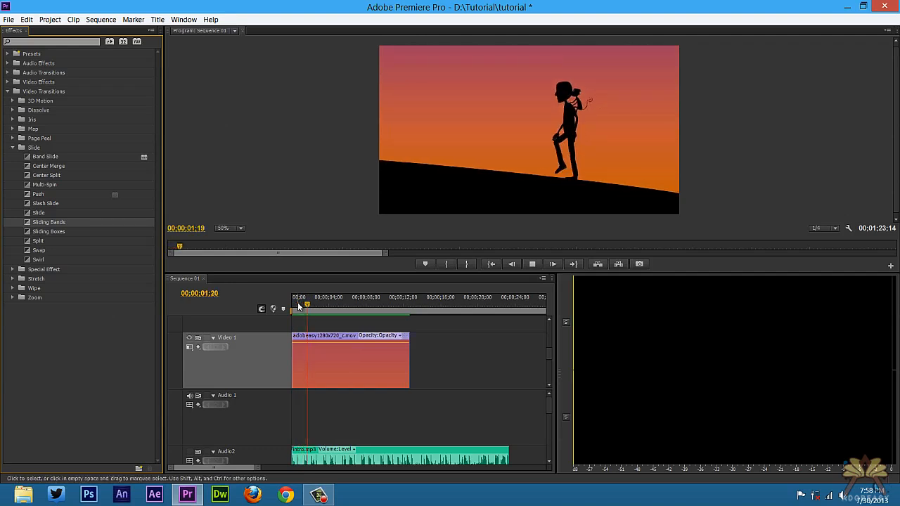
left_click(292, 296)
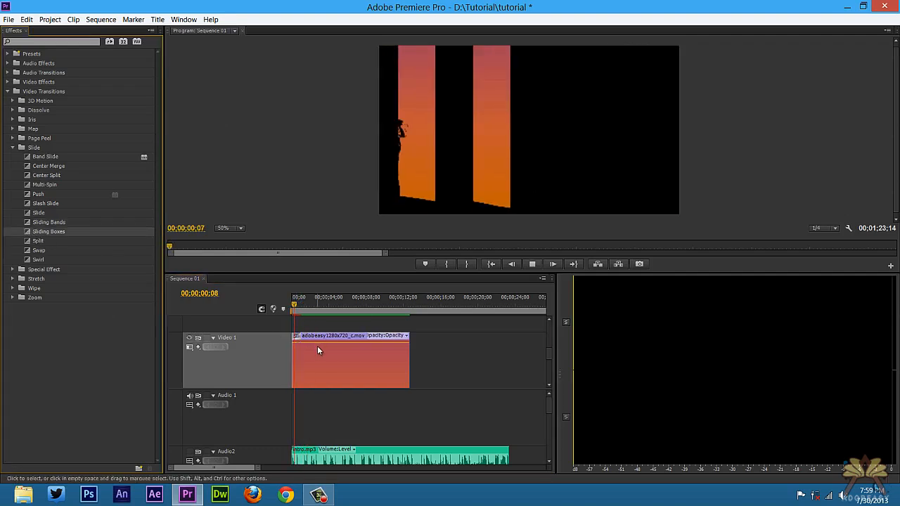
left_click(313, 302)
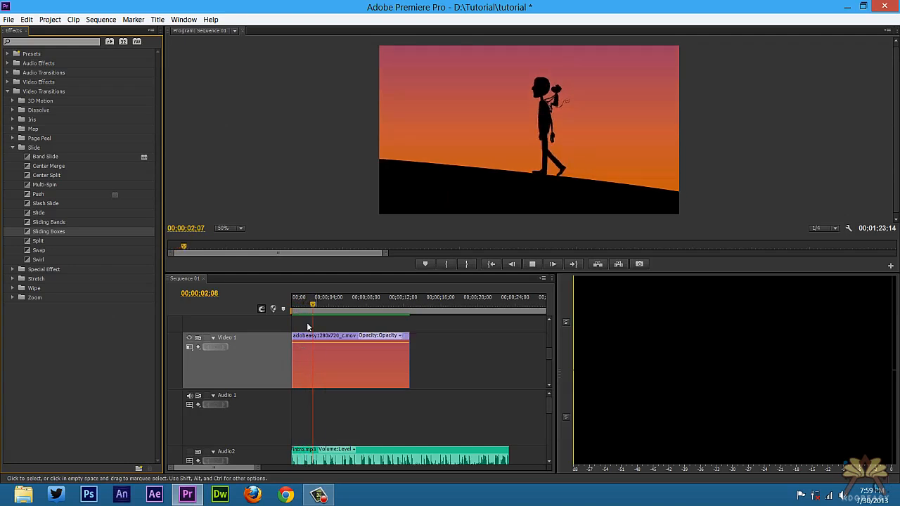
left_click(292, 297)
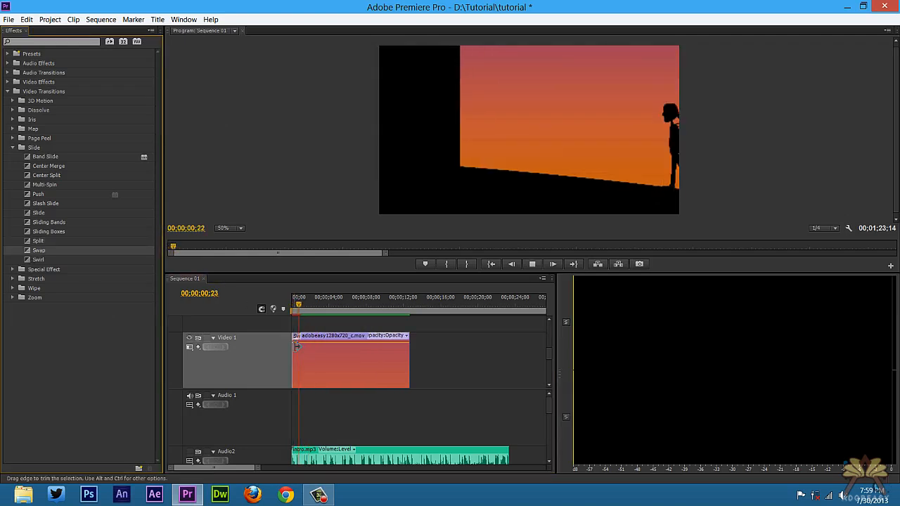
left_click(289, 308)
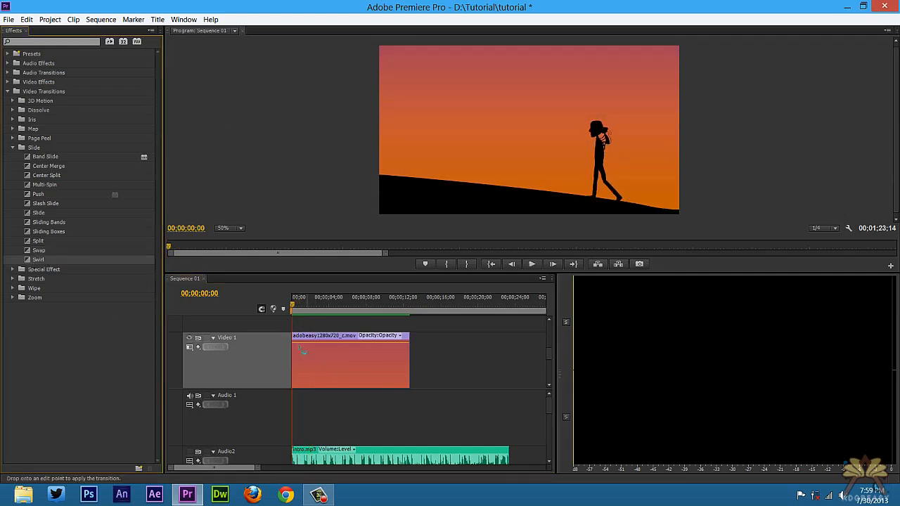
left_click(531, 264)
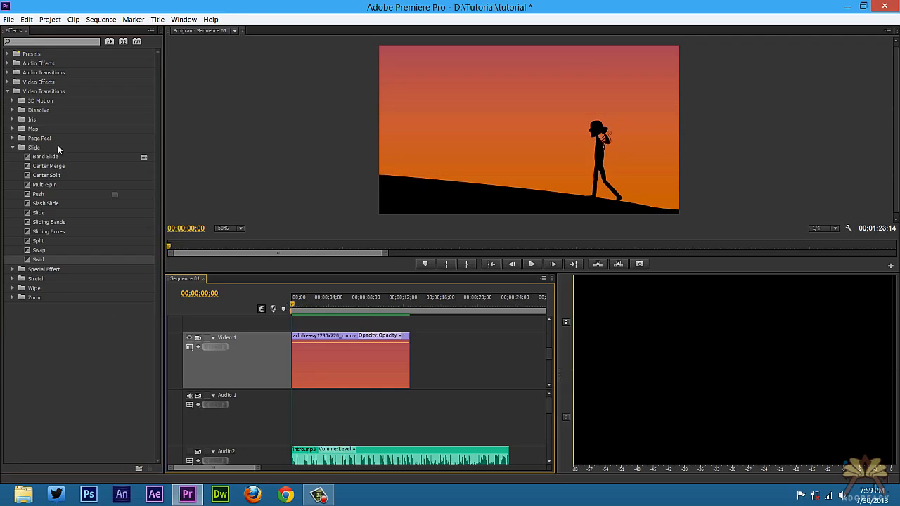
mouse_move(64, 191)
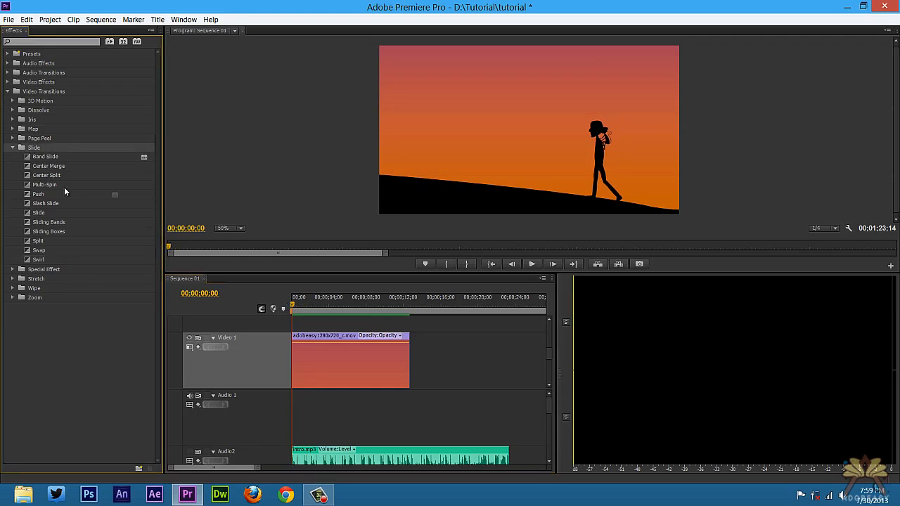